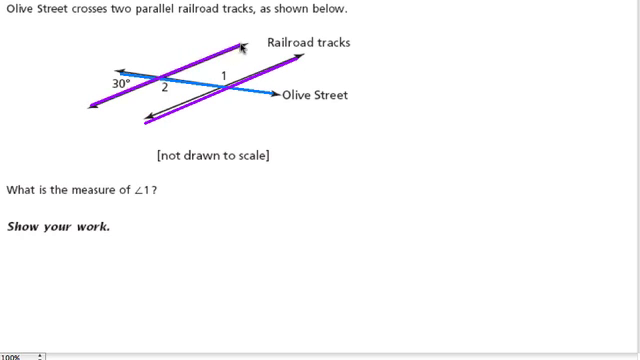
{"action": "mouse_move", "coordinate": [398, 148]}
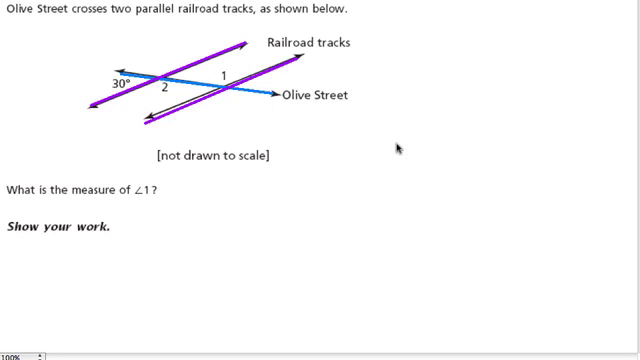
{"action": "mouse_move", "coordinate": [152, 96]}
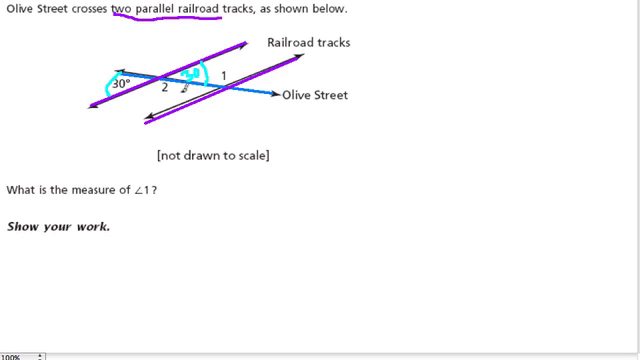
Step: Underline 'two parallel railroad tracks' and circle the 30° angle and angle 2 in cyan
{"action": "left_click", "coordinate": [144, 104]}
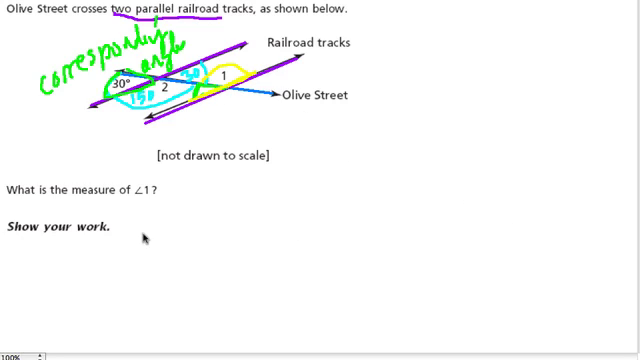
Step: Label ∠3, write ∠1 + ∠3 = 180 with ∠3 = 30° substituted, and begin ∠1 = 1…
{"action": "left_click_drag", "start_coordinate": [144, 240], "coordinate": [224, 240]}
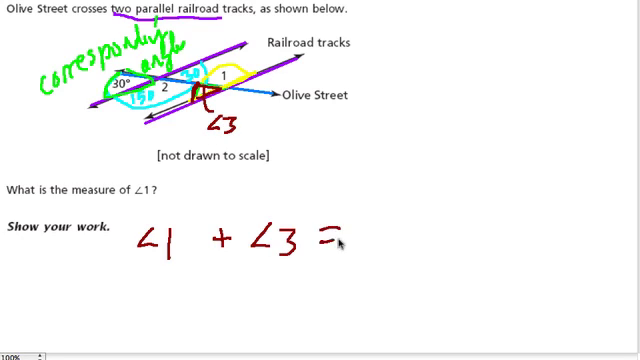
{"action": "type", "text": "180"}
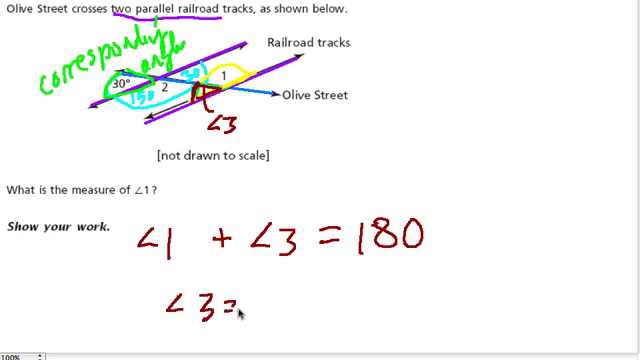
{"action": "type", "text": "∠"}
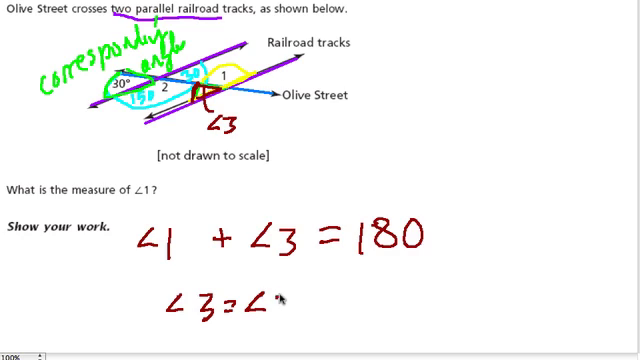
{"action": "type", "text": "30°"}
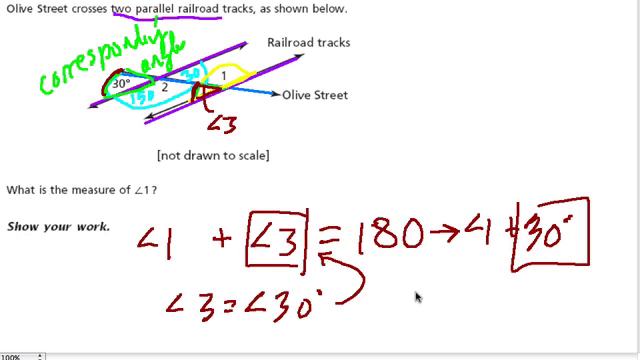
{"action": "type", "text": "∠1 =1"}
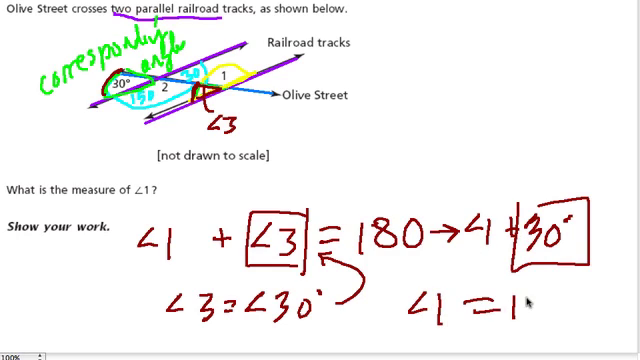